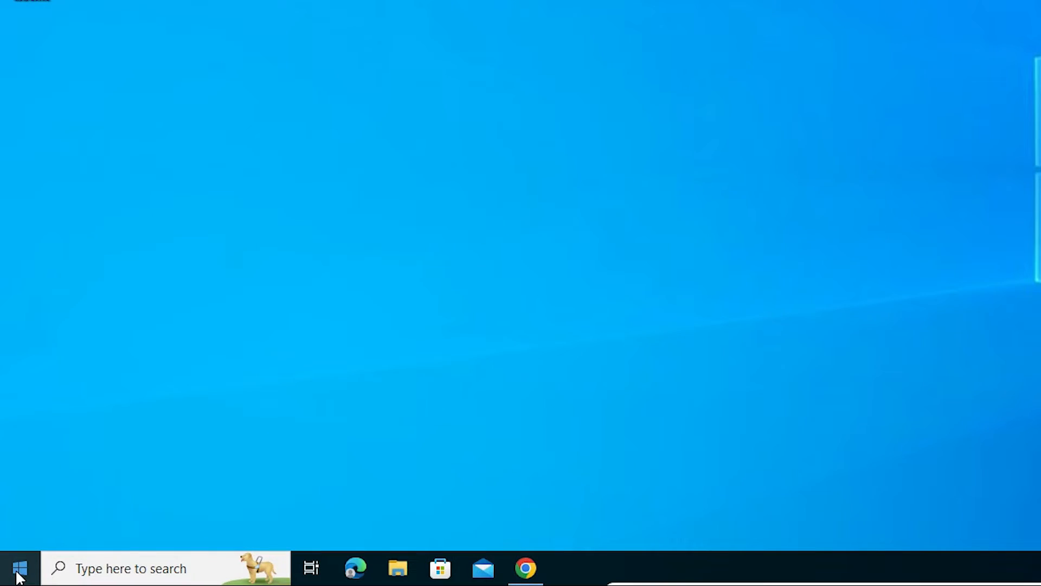
- Launch Command Prompt from the Start menu by searching 'cmd'
click(18, 569)
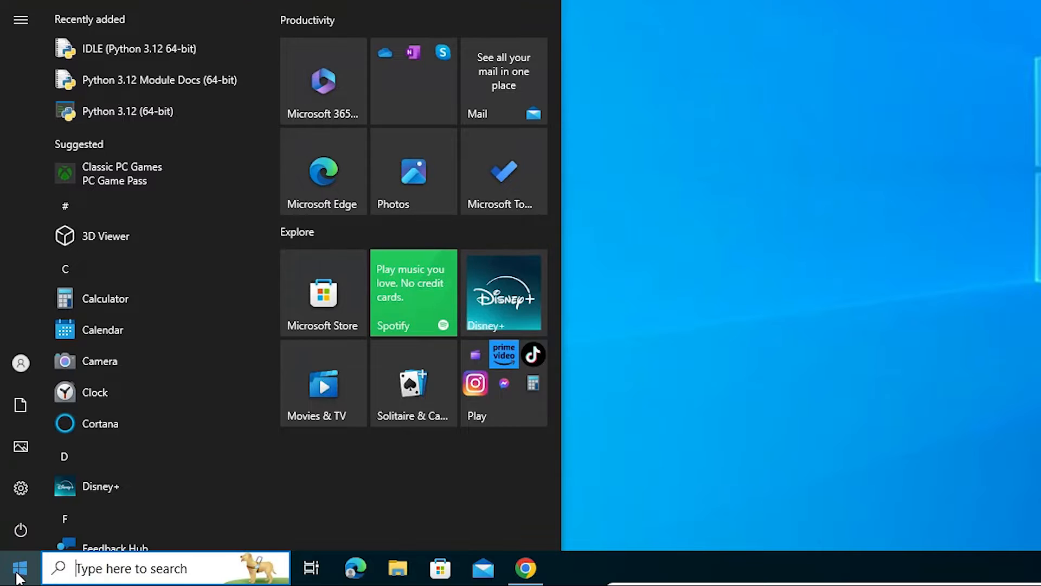
text(cmd)
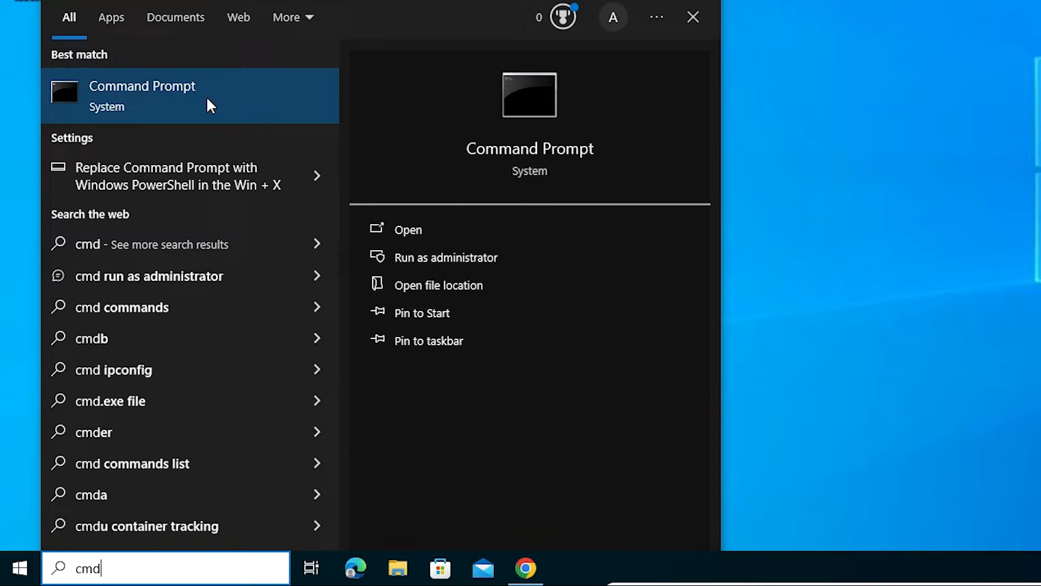
click(408, 229)
text(p)
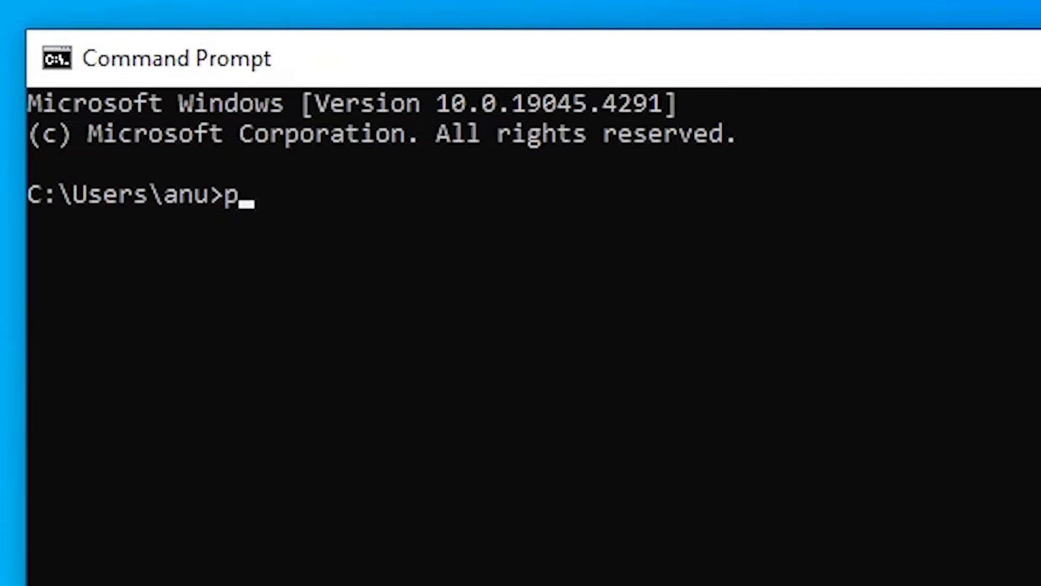
- Run 'python --version' in Command Prompt, which reports Python 3.12.3
text(ython)
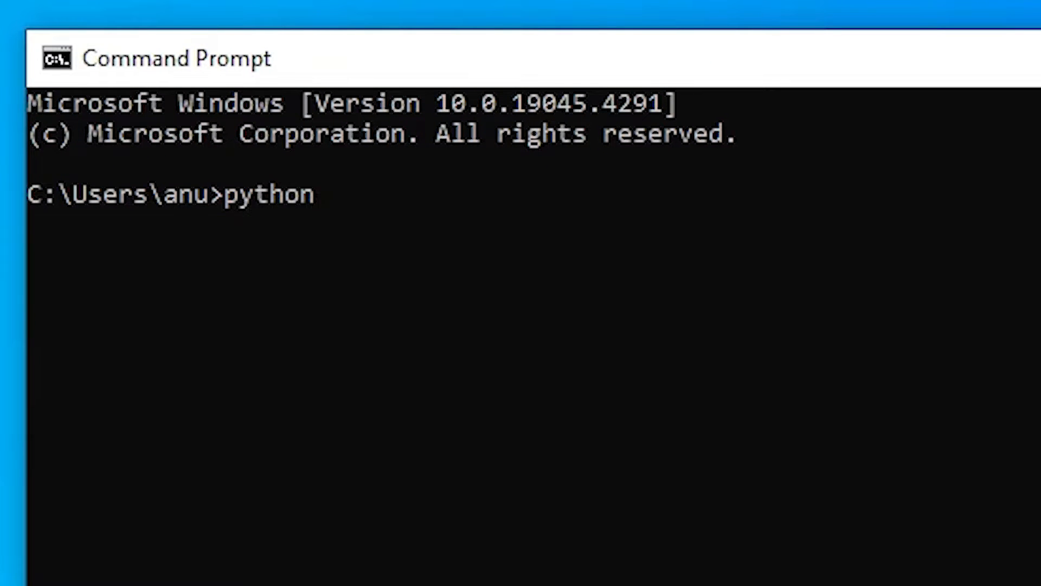
text(--vers)
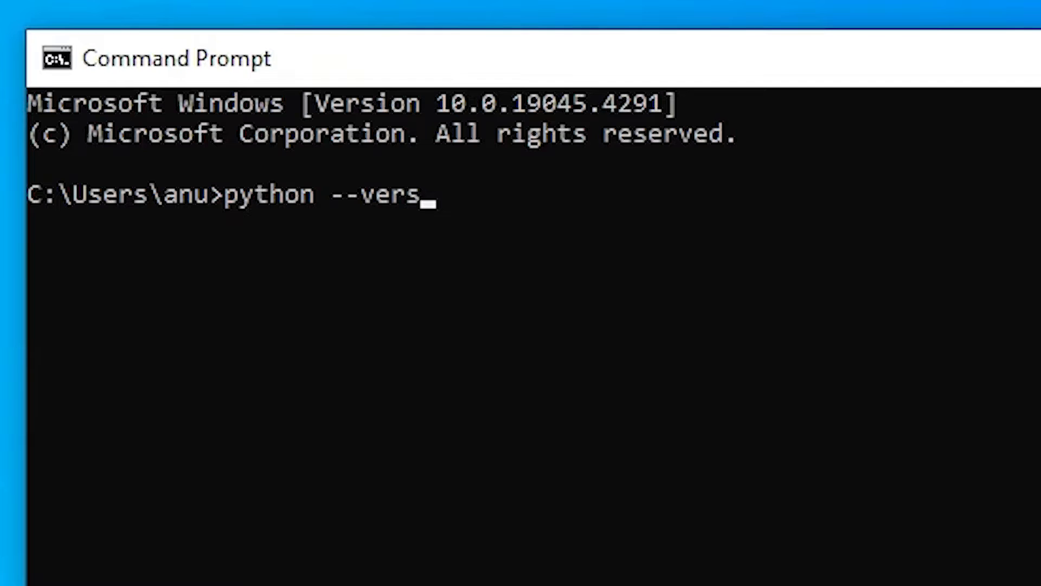
text(i)
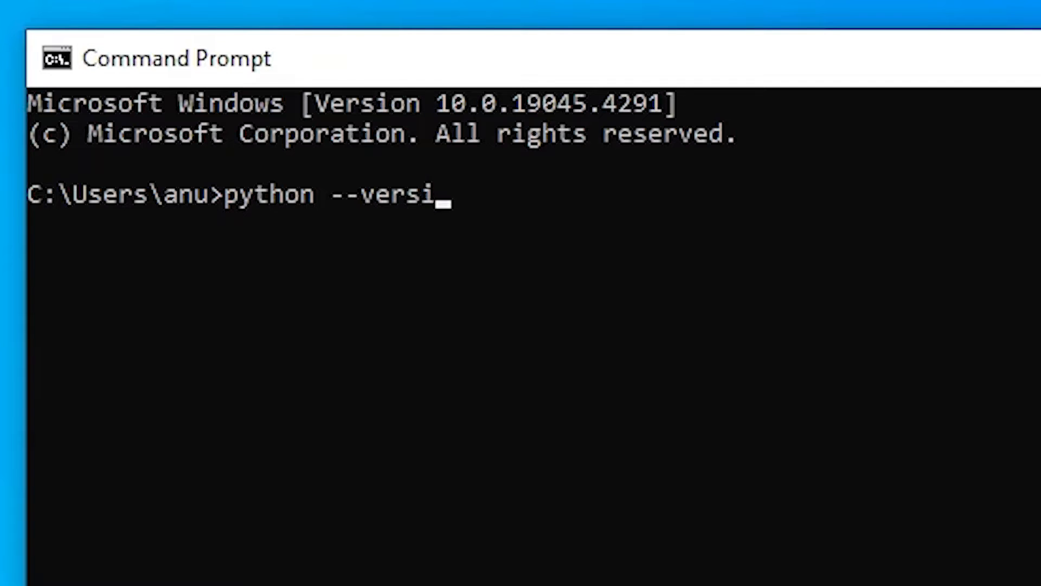
key(Return)
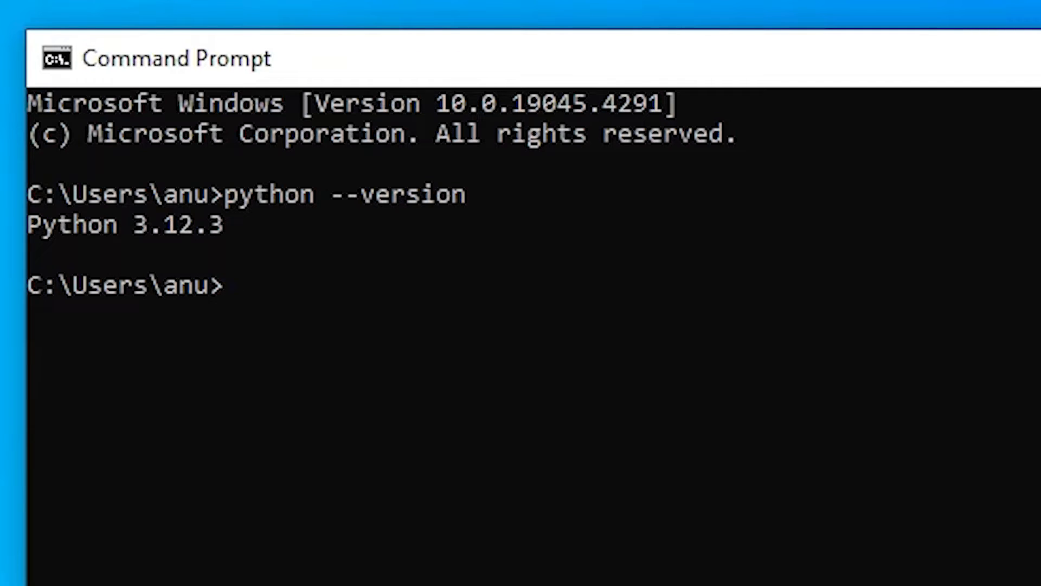
mouse_move(166, 260)
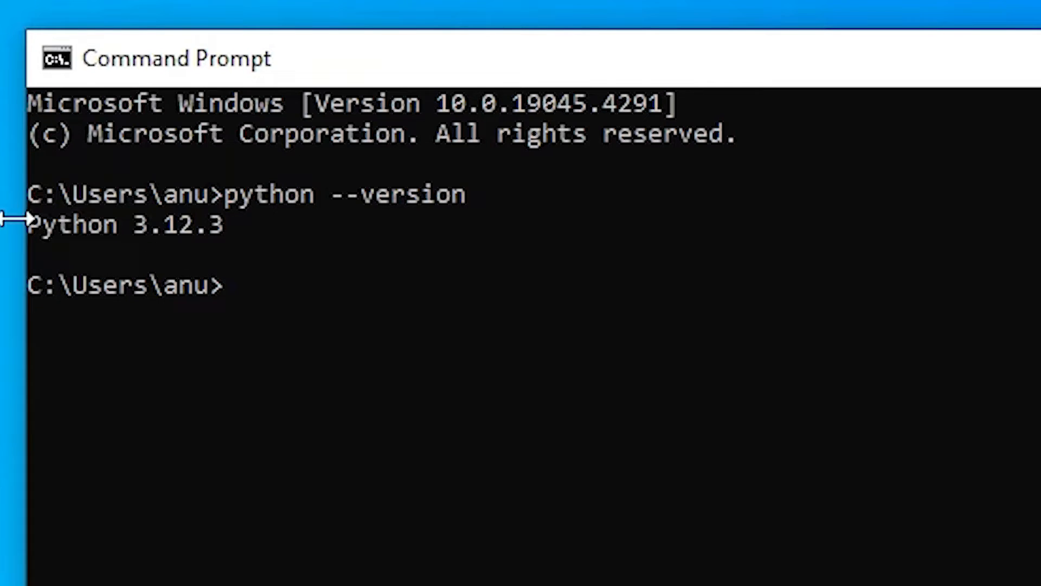
mouse_move(216, 289)
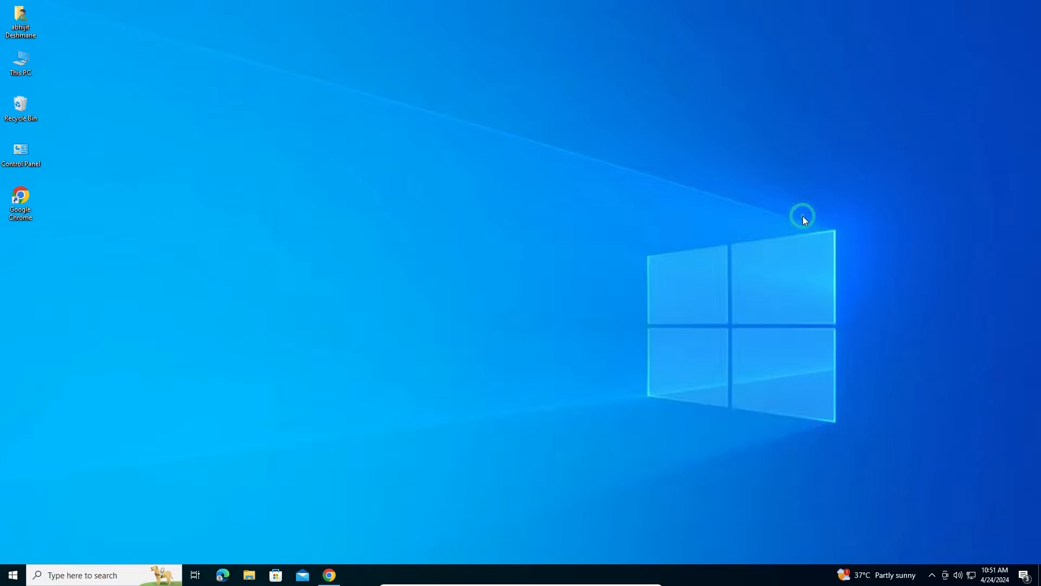
- Launch Control Panel from the Start menu by searching 'control Panel'
click(12, 575)
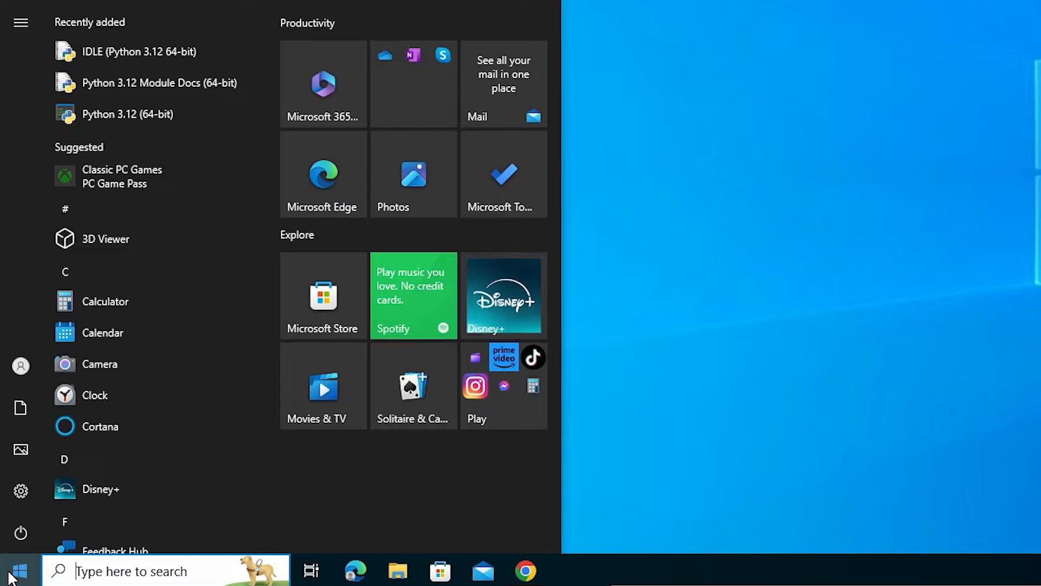
text(control Panel)
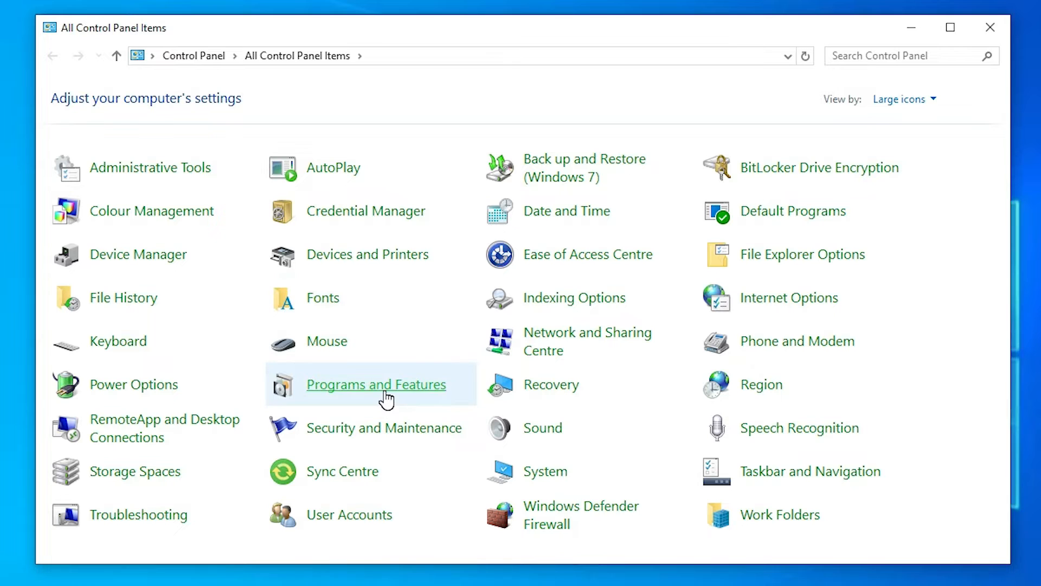
- Show Programs and Features filtered by 'pyt' to list the Python entries
click(377, 384)
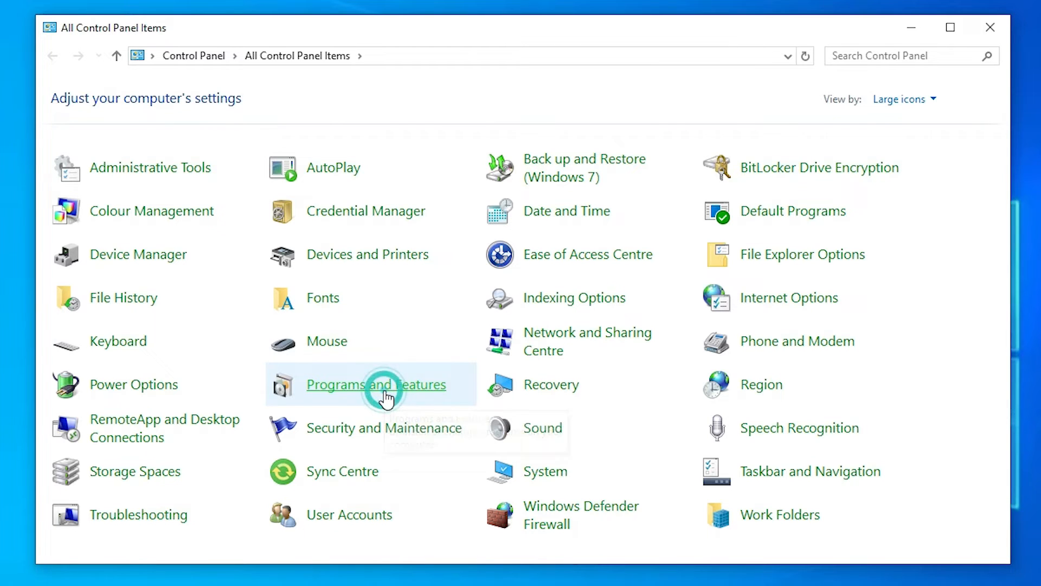
click(377, 384)
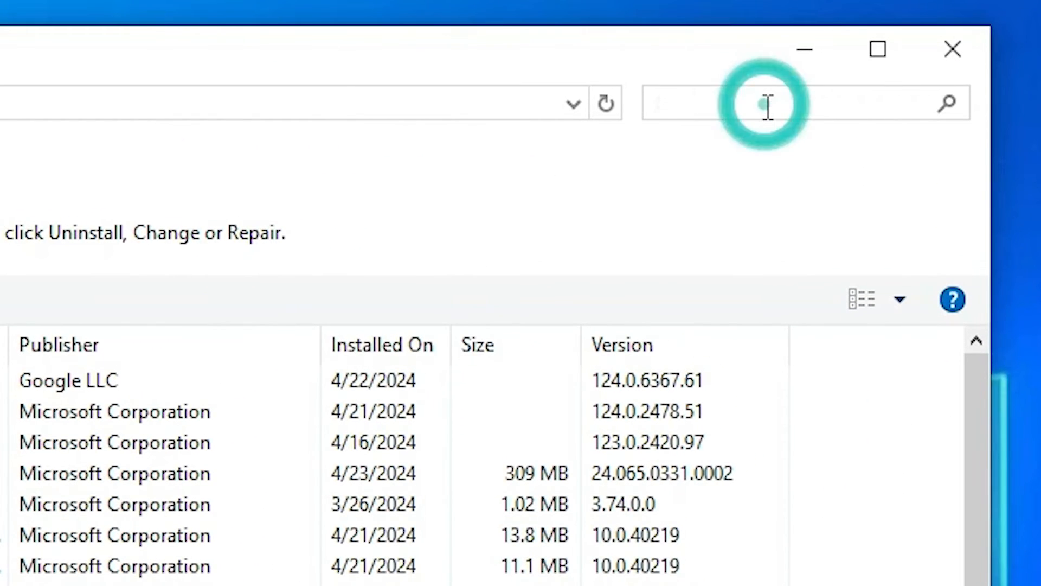
text(pyt)
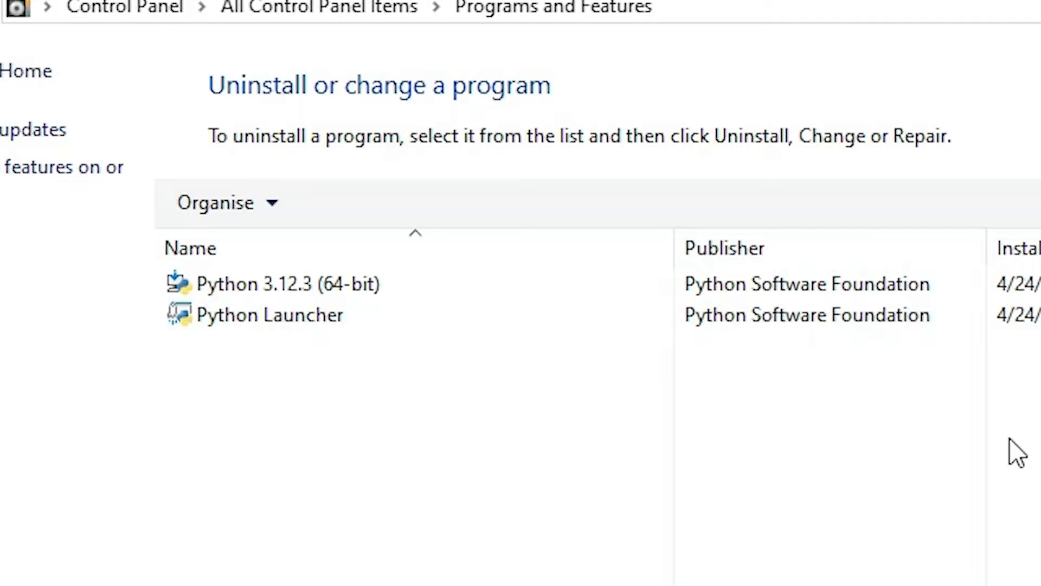
- Uninstall Python Launcher, leaving only Python 3.12.3 (64-bit) listed
click(270, 315)
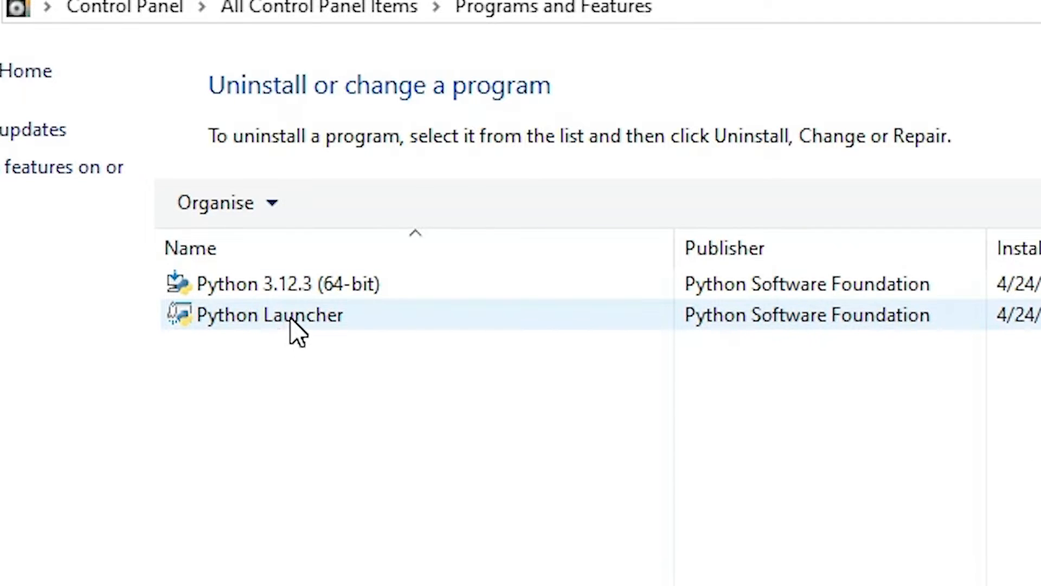
click(289, 283)
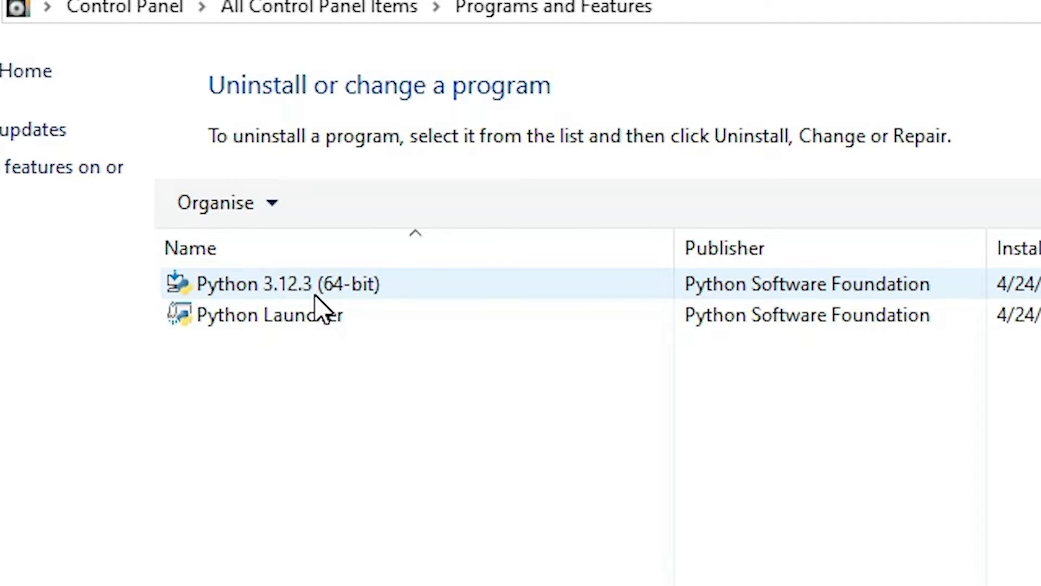
mouse_move(310, 306)
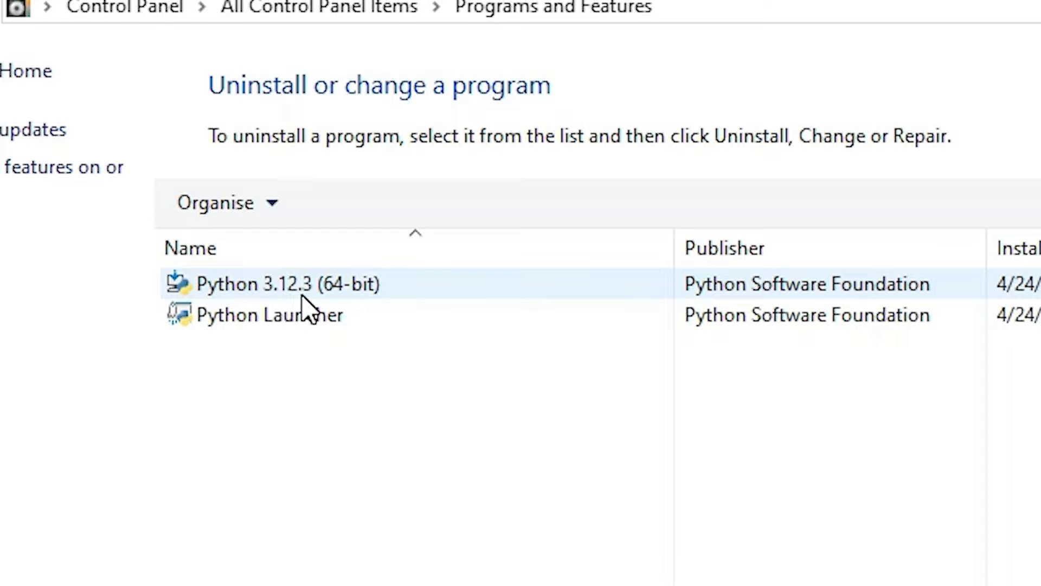
mouse_move(395, 295)
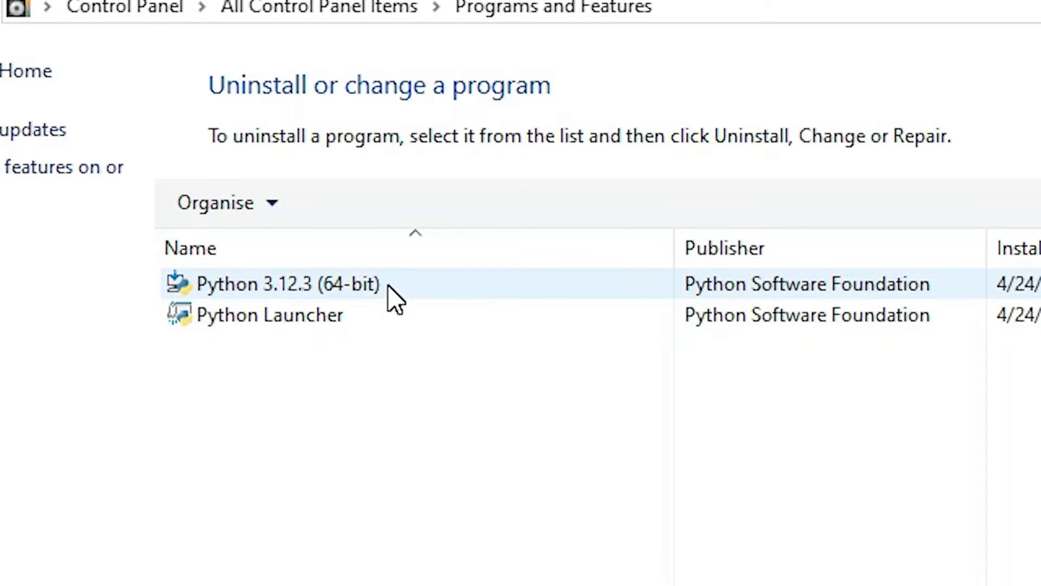
click(269, 315)
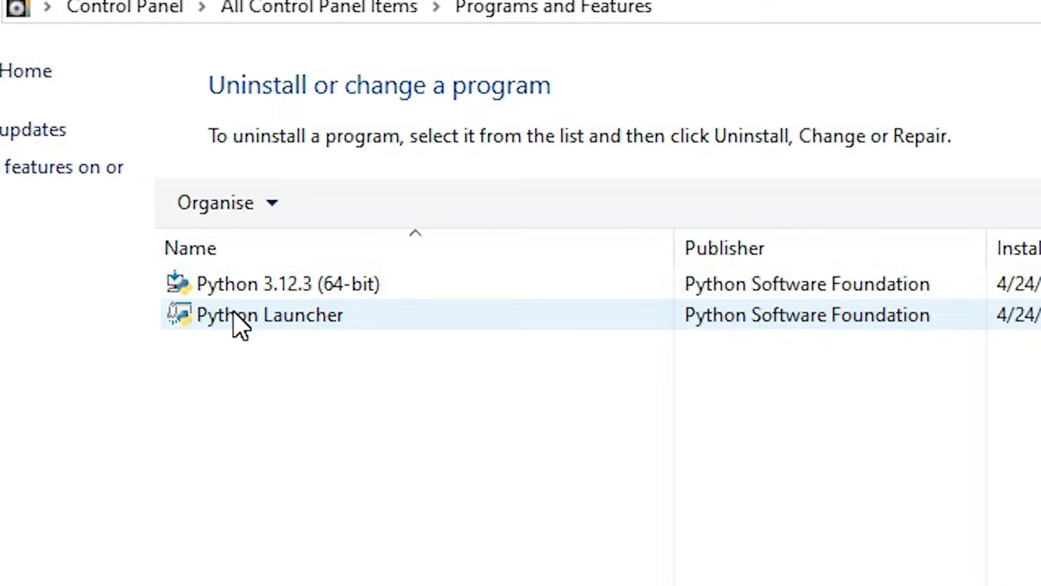
click(270, 314)
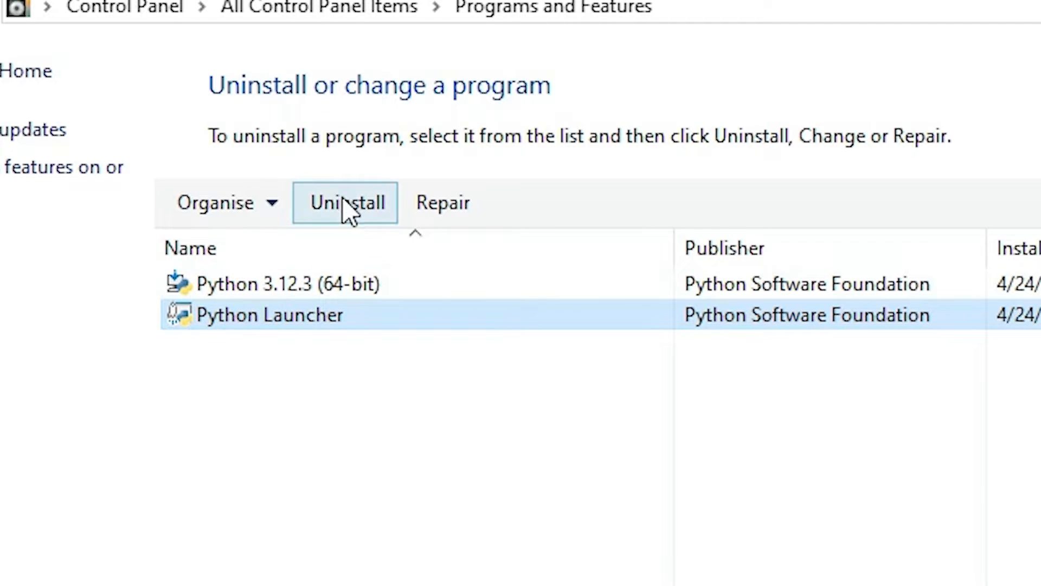
mouse_move(345, 203)
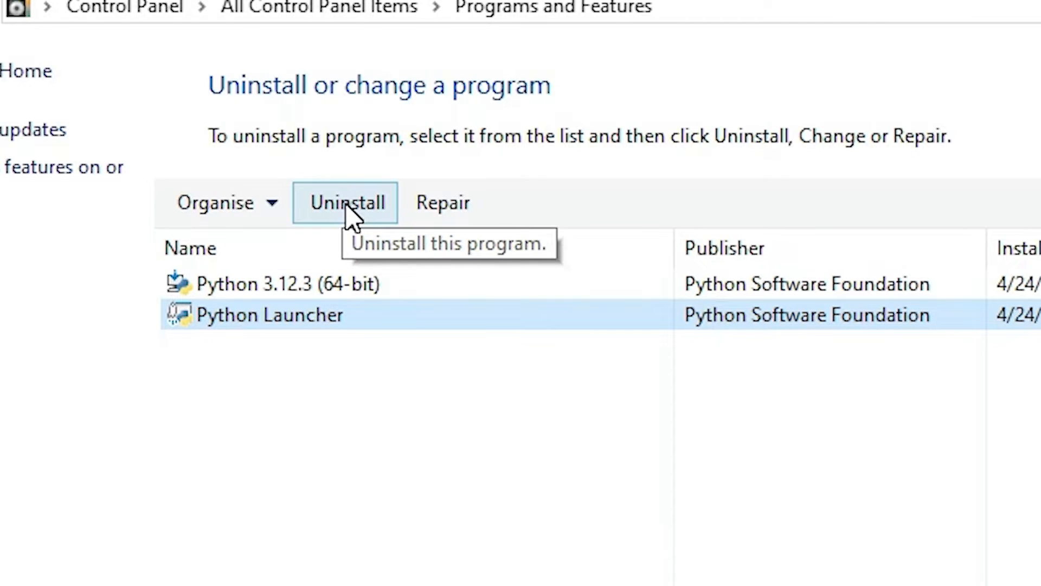
click(347, 203)
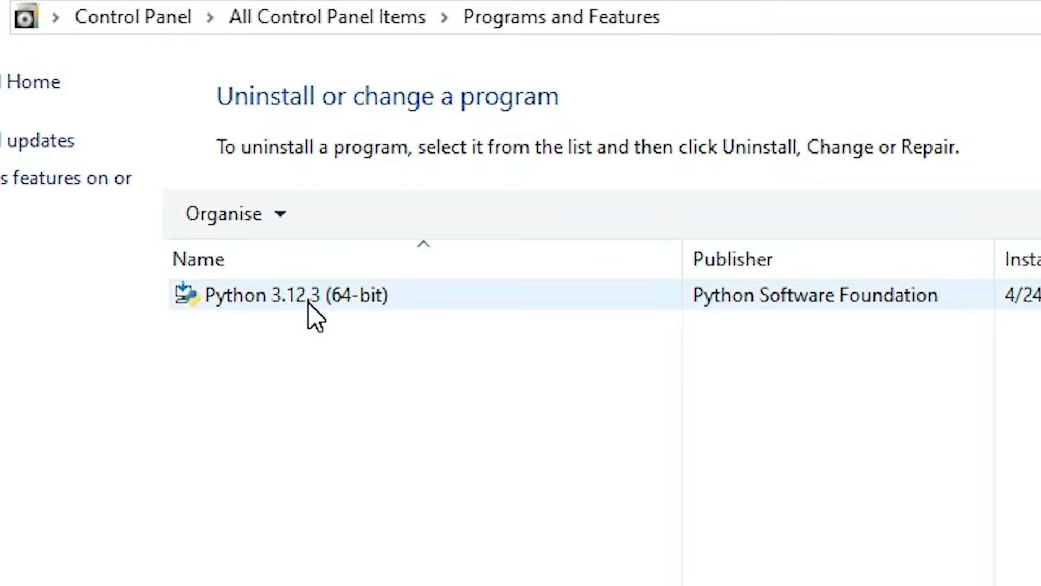
- Uninstall Python 3.12.3 (64-bit) and dismiss the 'Uninstall was successful' window
click(297, 295)
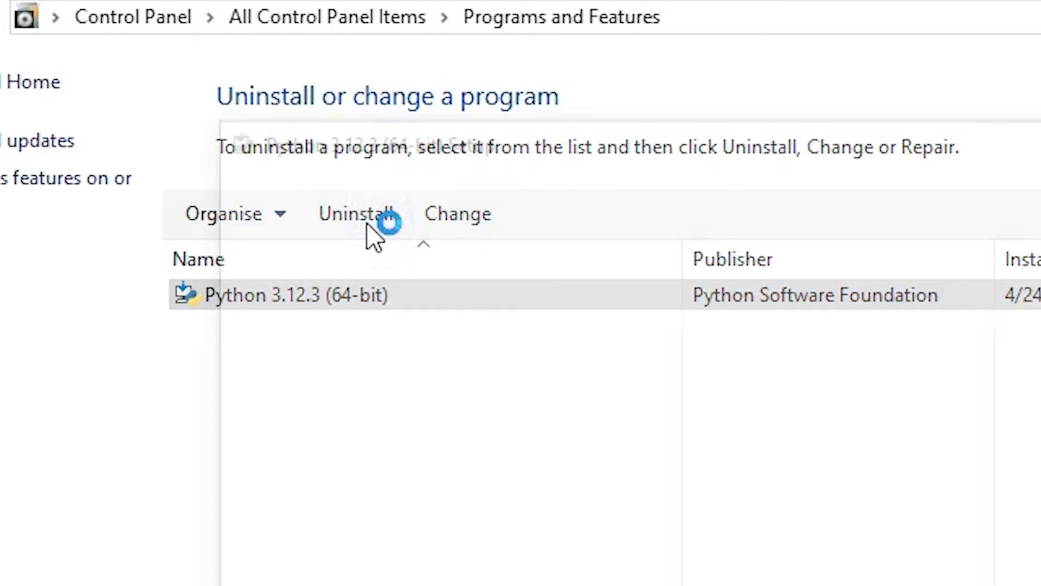
click(359, 214)
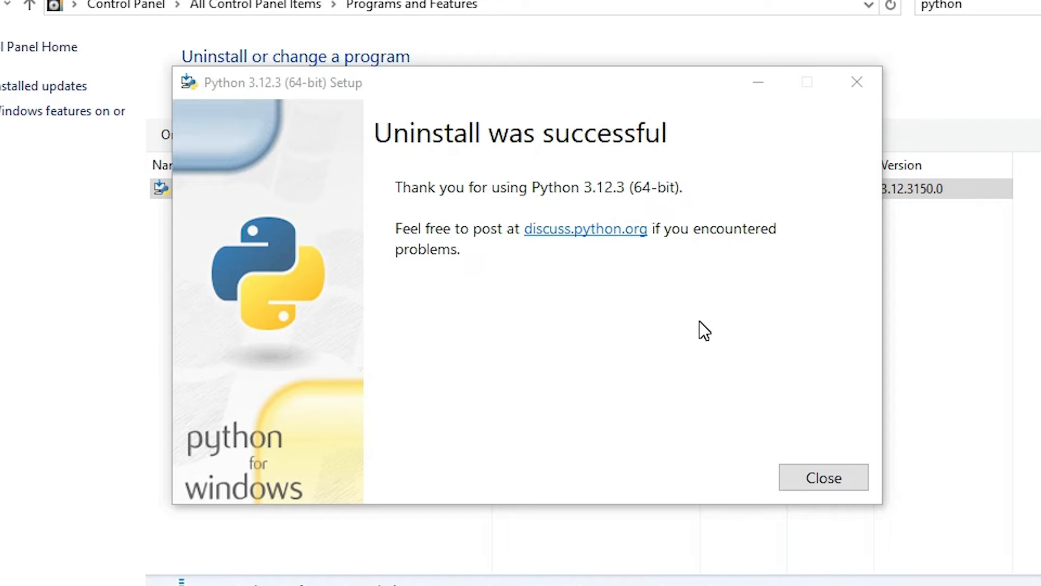
click(824, 477)
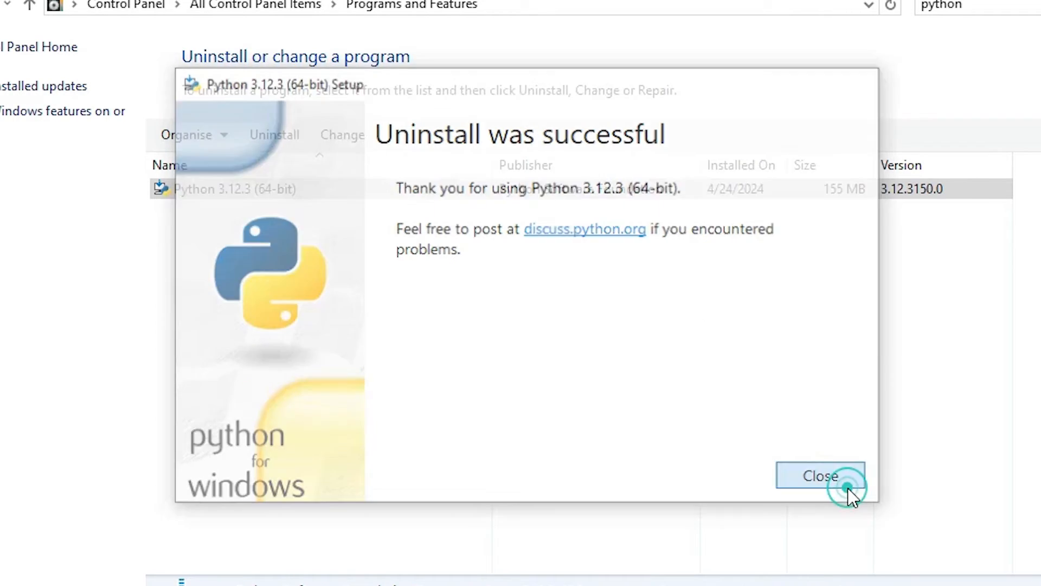
click(820, 476)
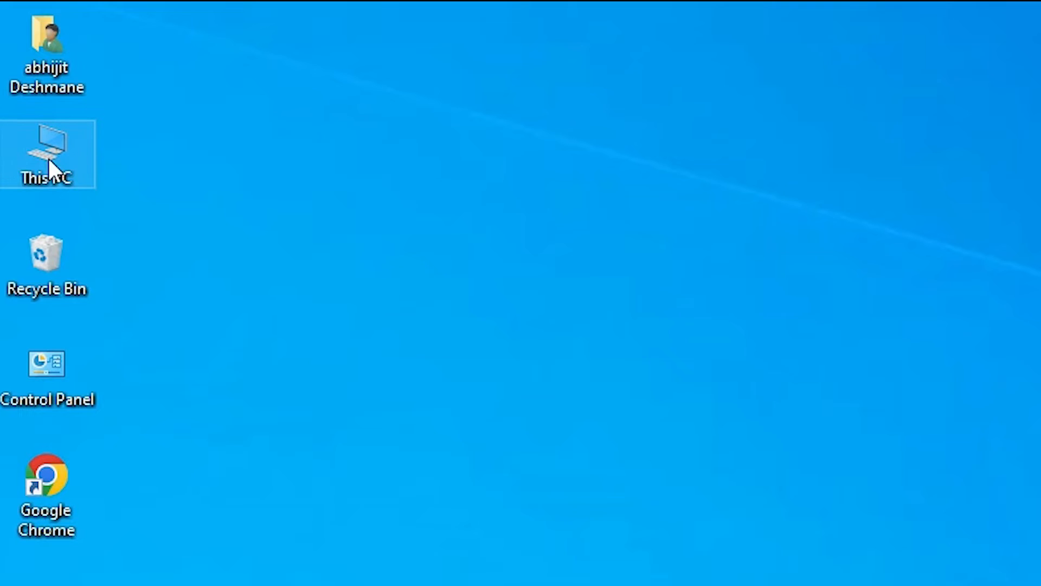
- Verify C:\Program Files contains no Python folder, then close File Explorer
double_click(47, 155)
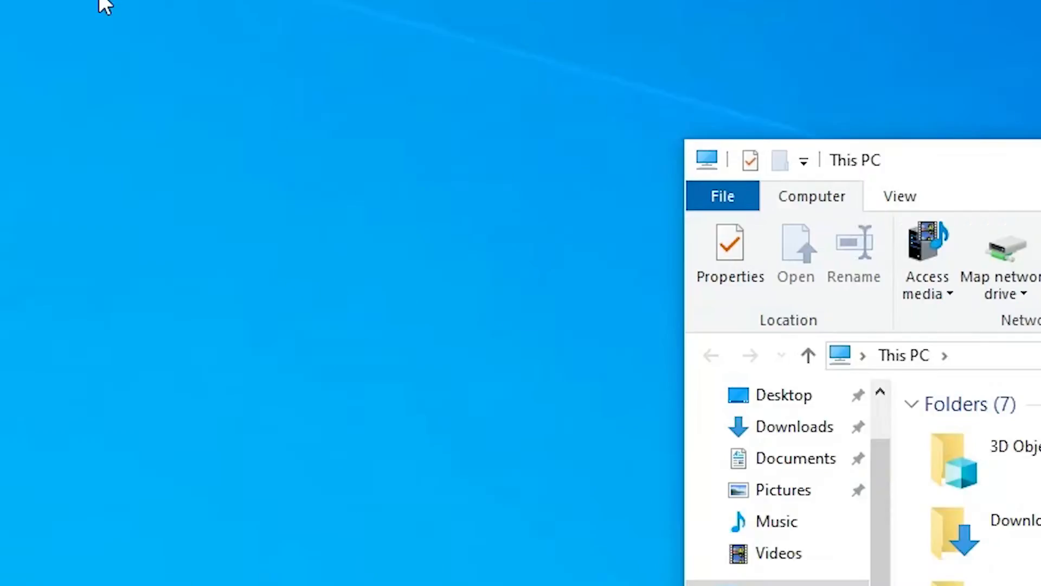
click(378, 307)
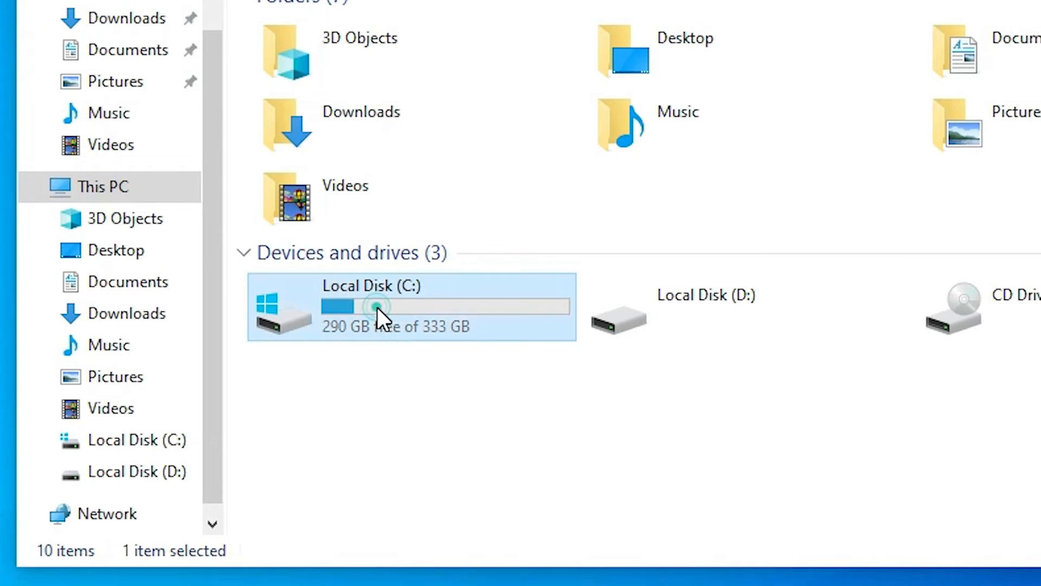
double_click(372, 306)
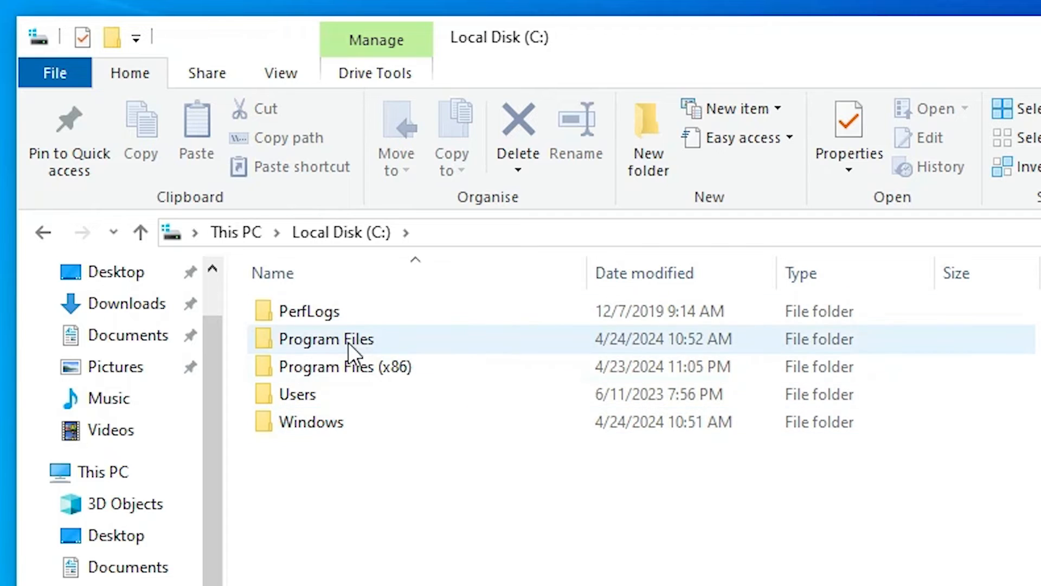
double_click(327, 338)
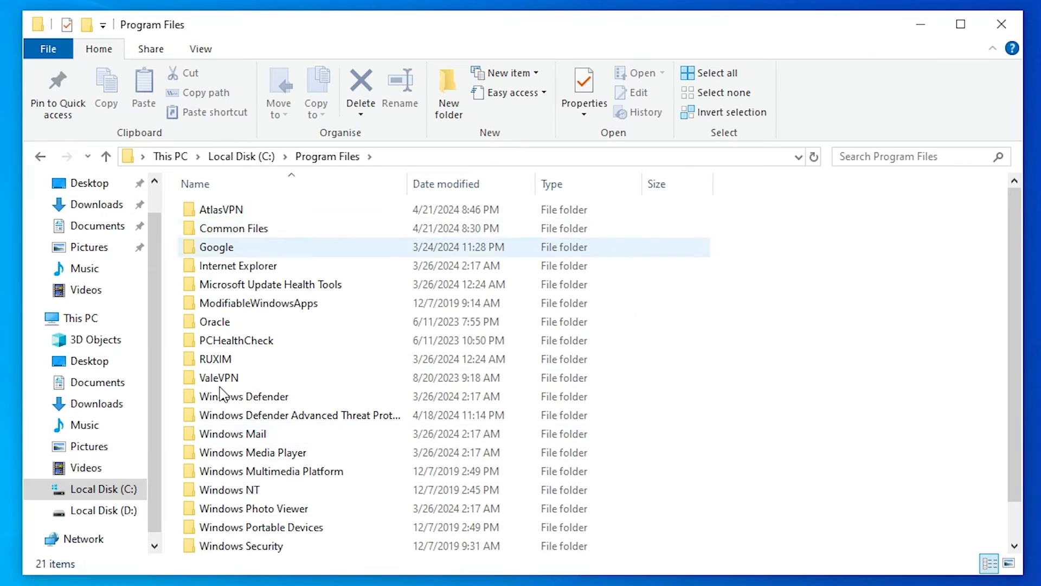
click(299, 415)
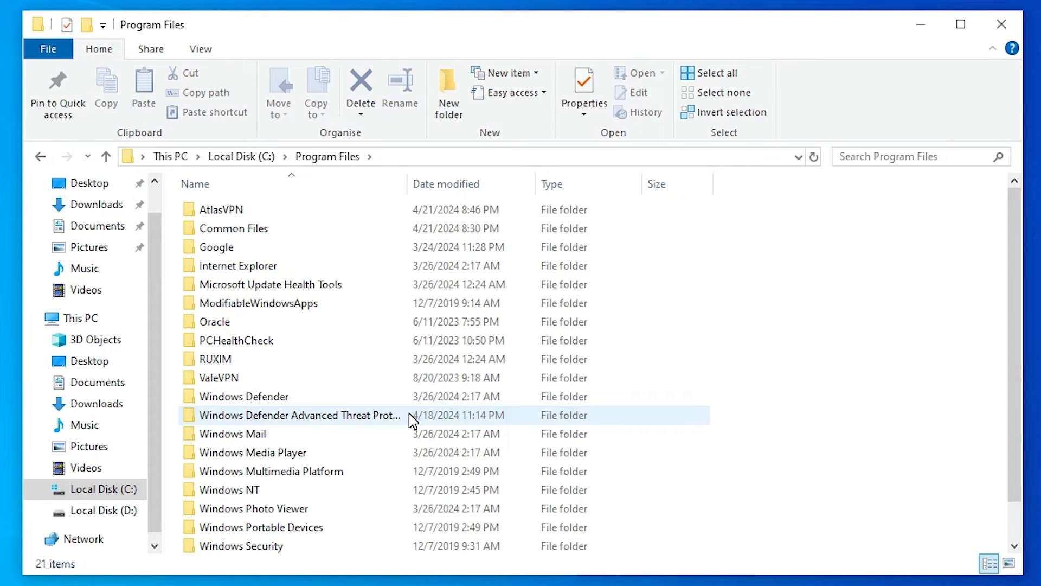
click(1001, 25)
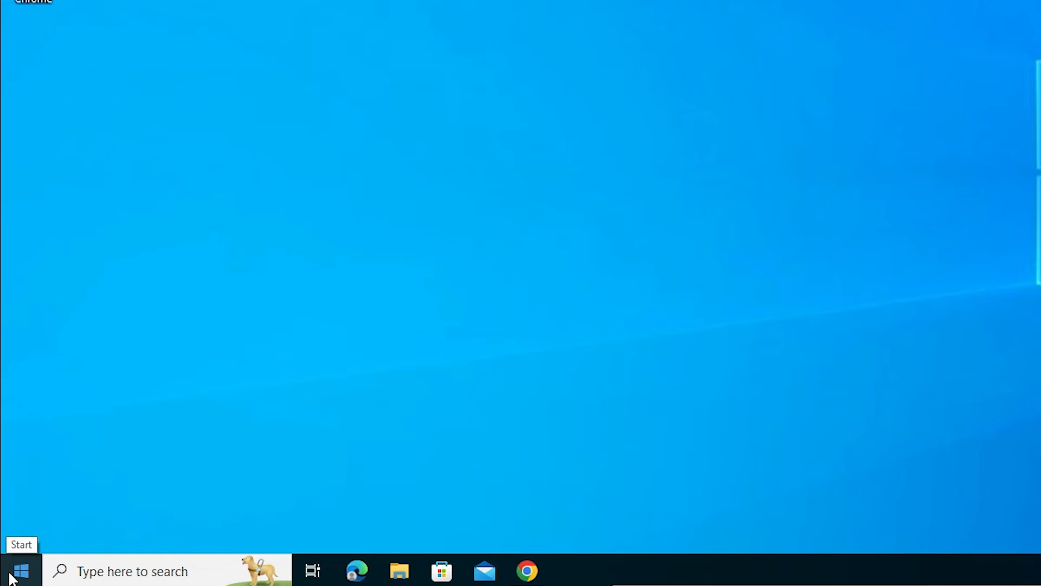
- Launch Command Prompt again from the Start menu by searching 'cmd'
text(cmd)
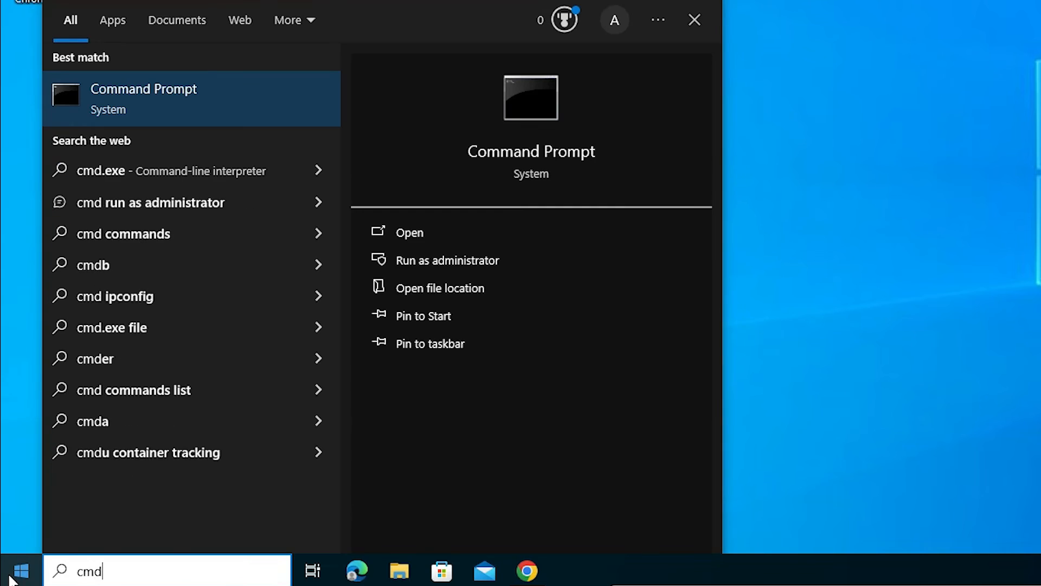
click(409, 232)
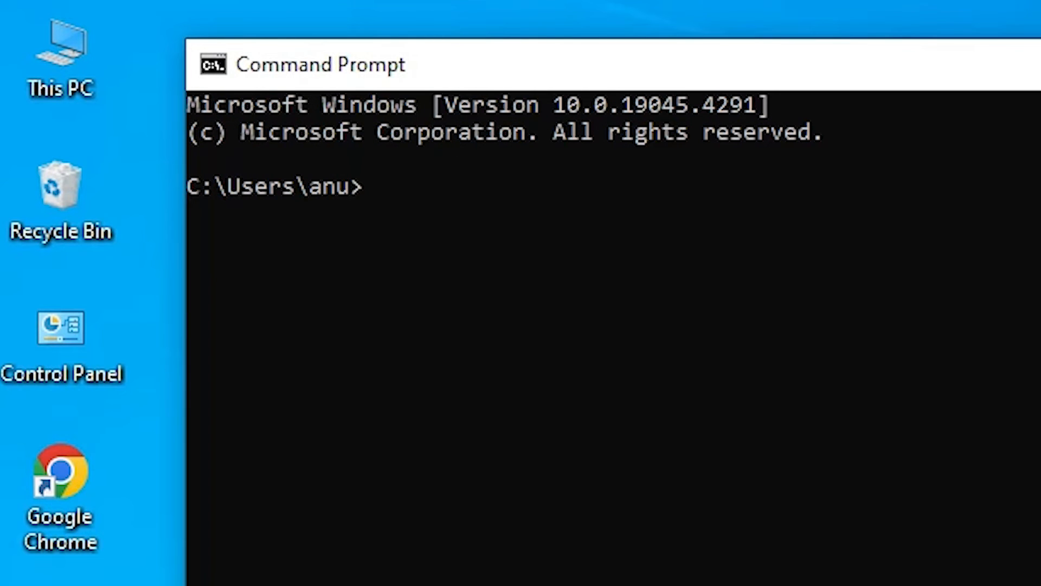
- Run 'python --version', which reports 'Python was not found', then close the console
text(pyth)
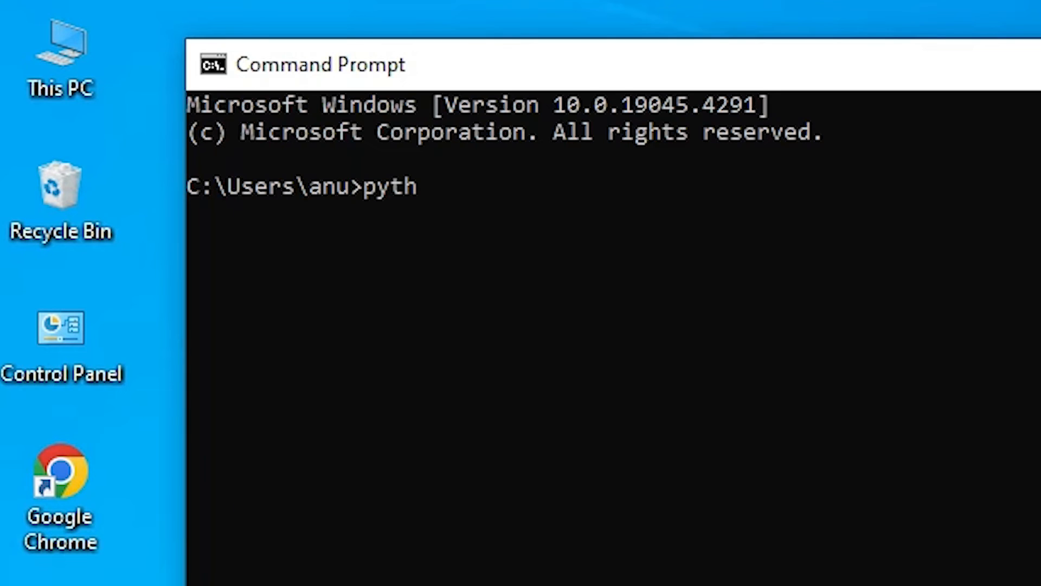
text(on)
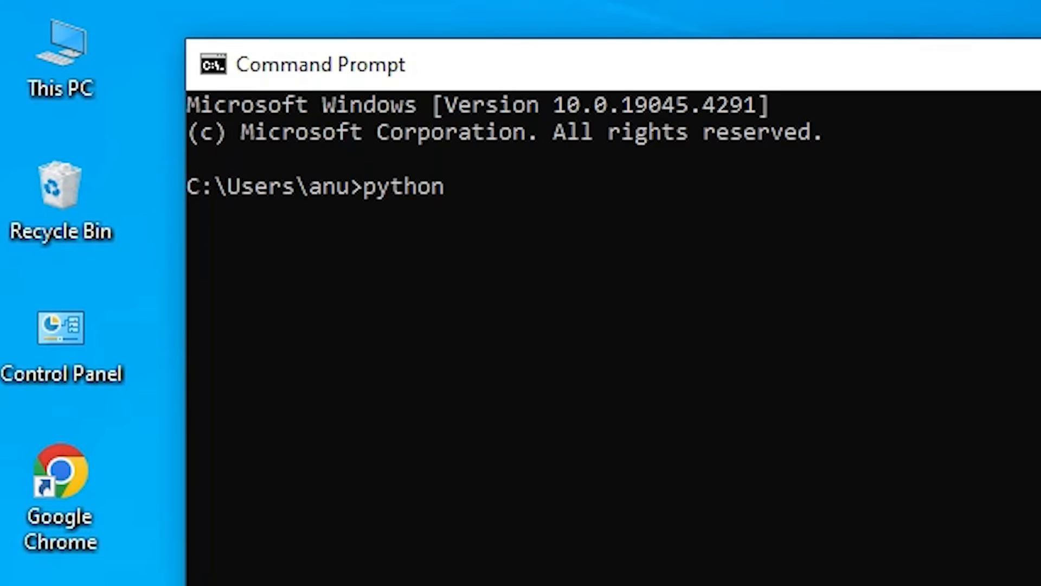
text(--versio)
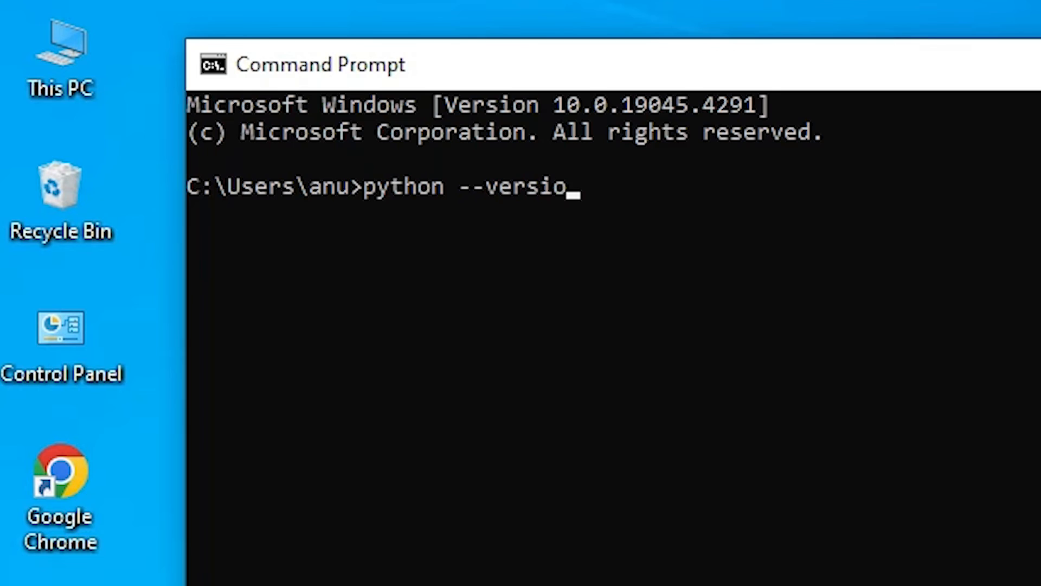
key(Return)
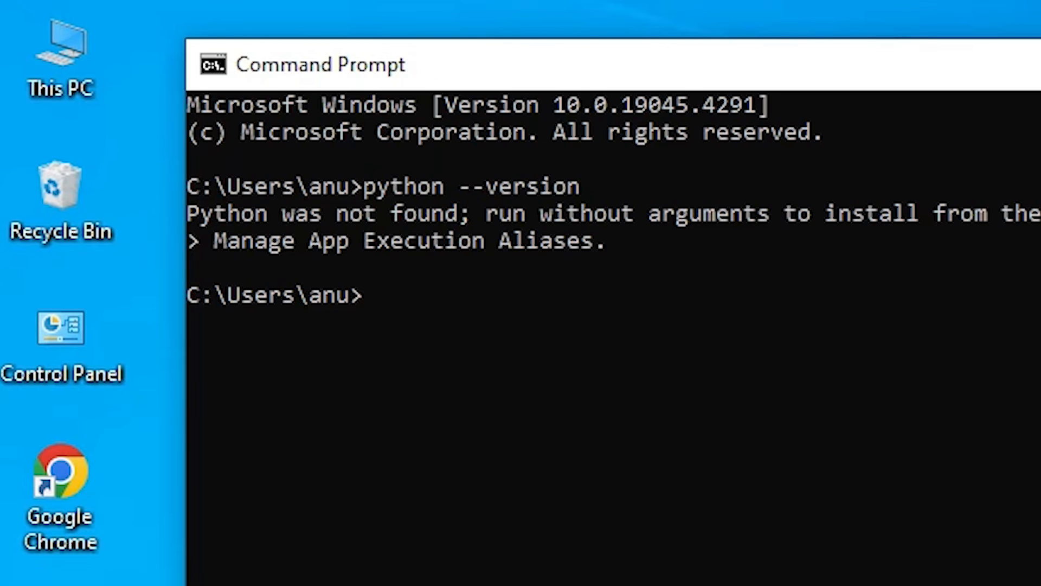
mouse_move(405, 250)
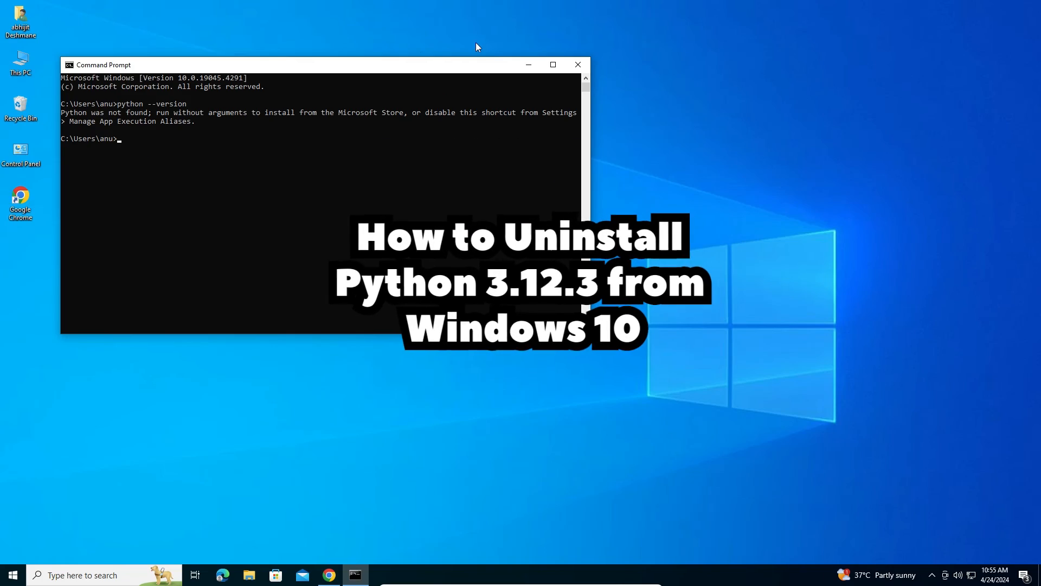
click(578, 64)
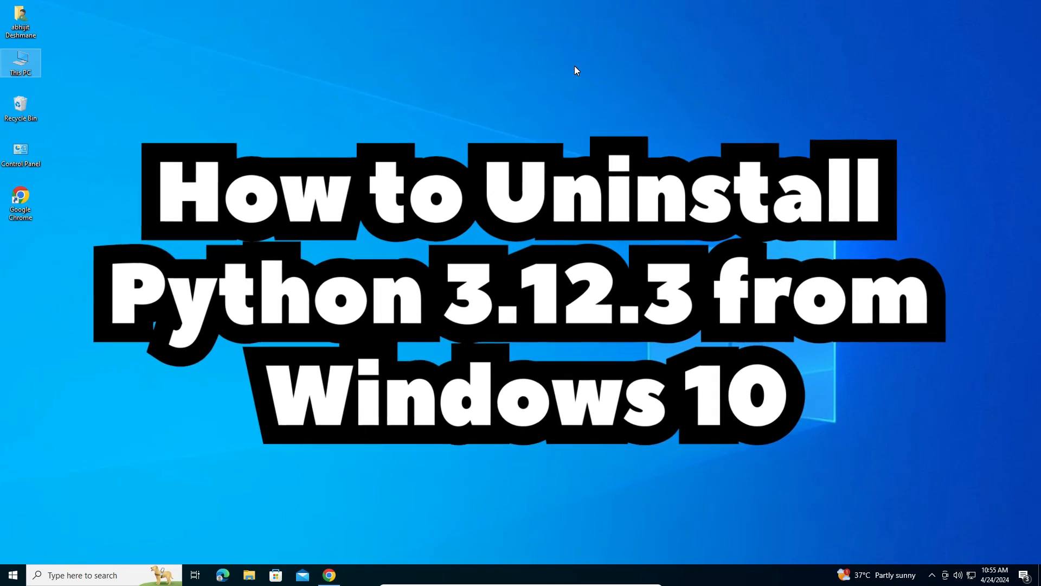